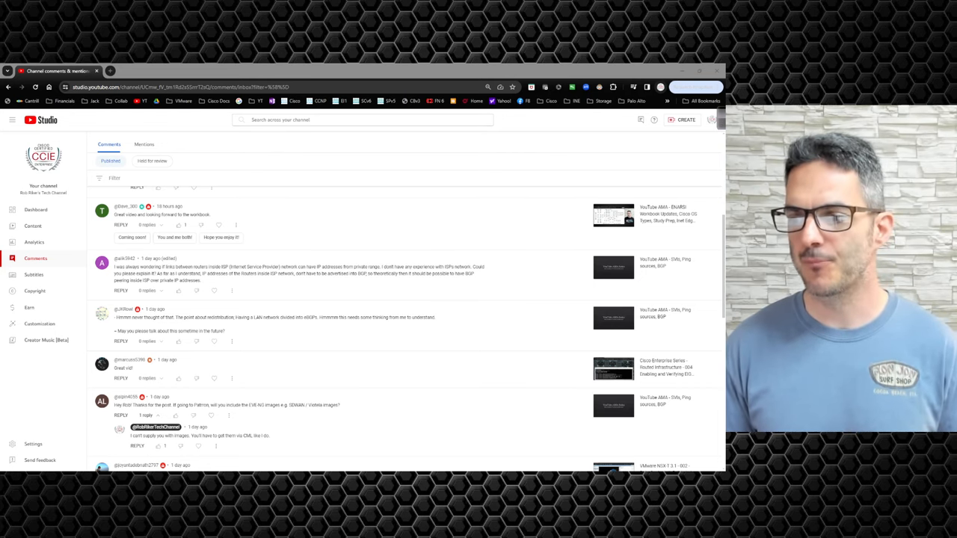
Scroll through the viewer comments, then switch to the Notepad++ outline covering Layer 2, EIGRP, OSPF, BGP and MPLS.
scroll(down, 3)
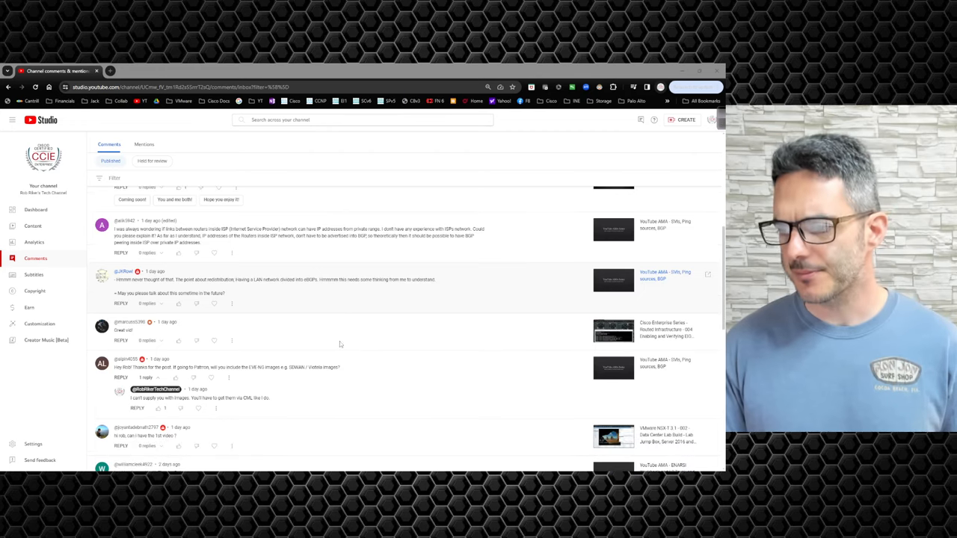
scroll(down, 3)
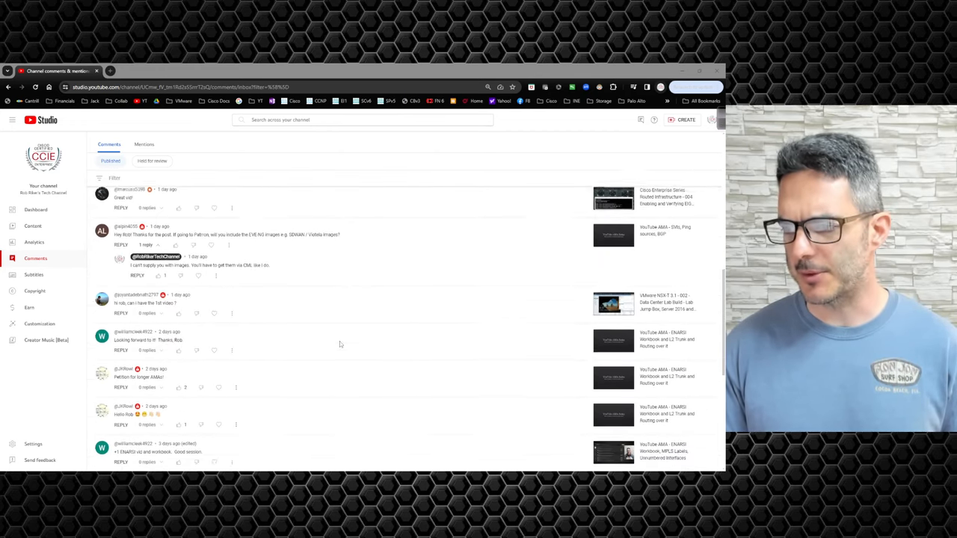
scroll(down, 3)
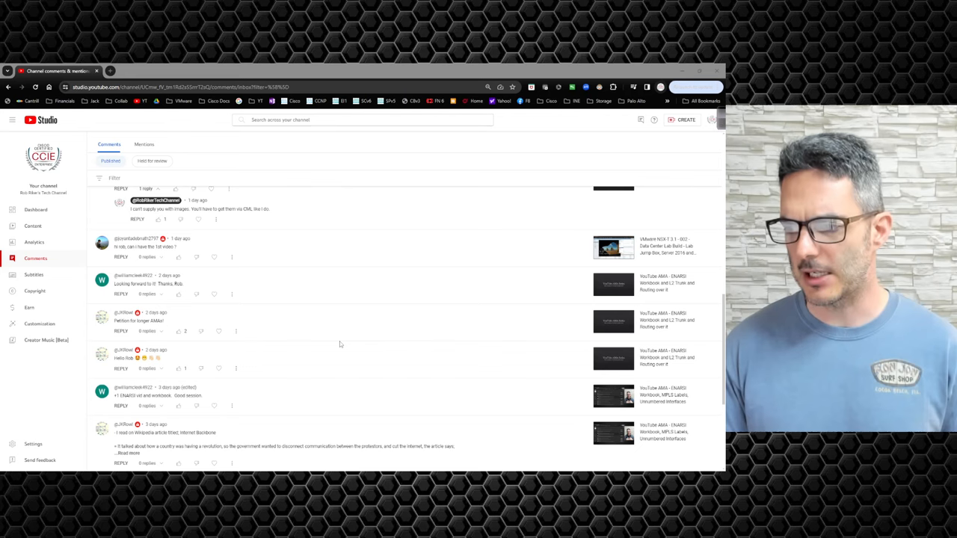
scroll(down, 3)
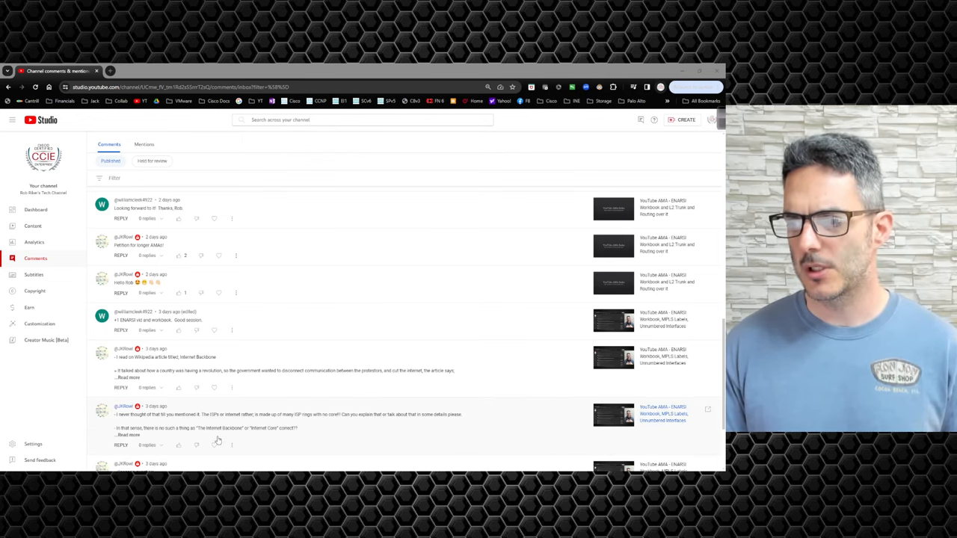
scroll(down, 3)
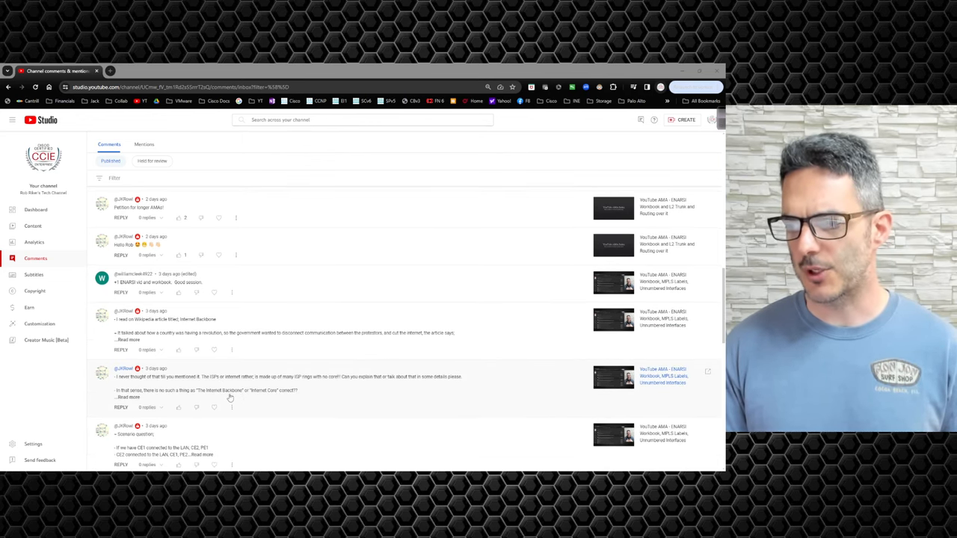
scroll(up, 3)
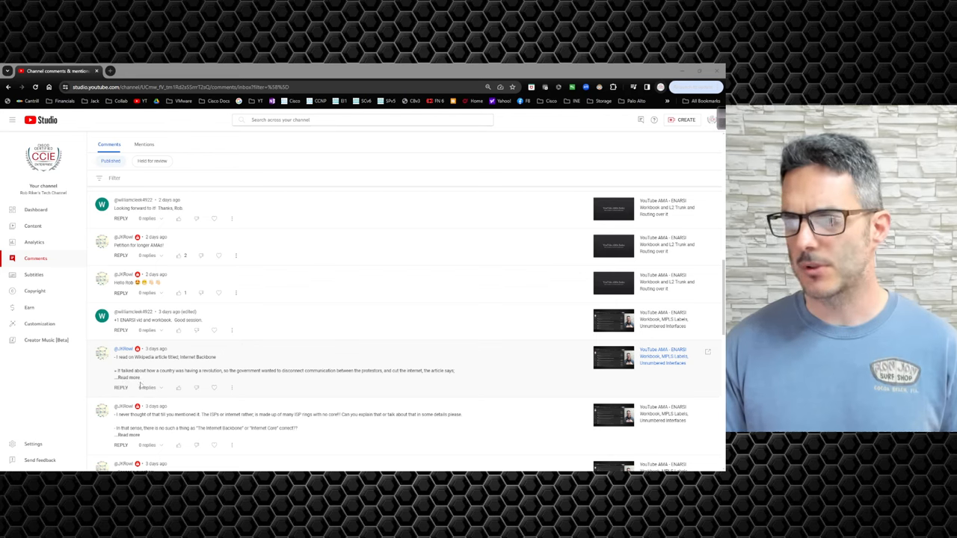
mouse_move(314, 376)
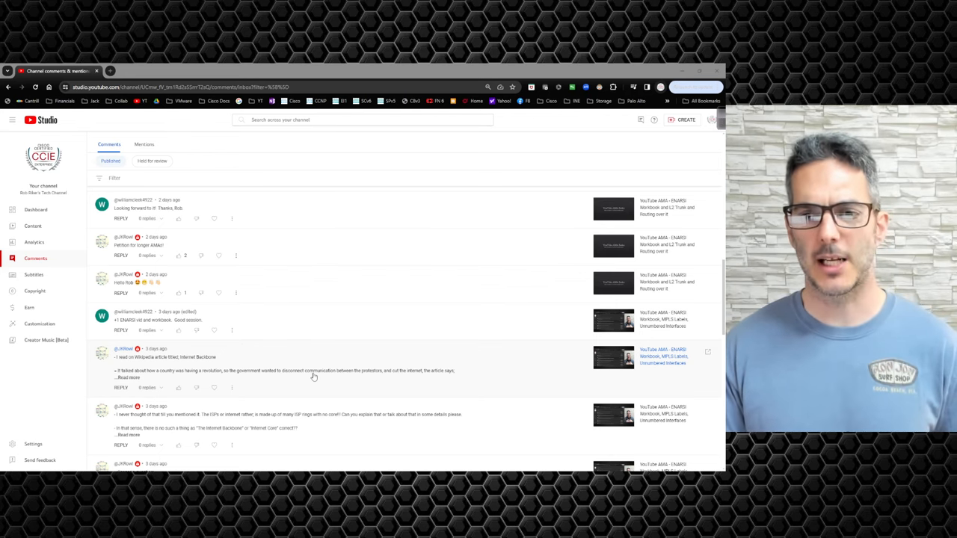
mouse_move(293, 366)
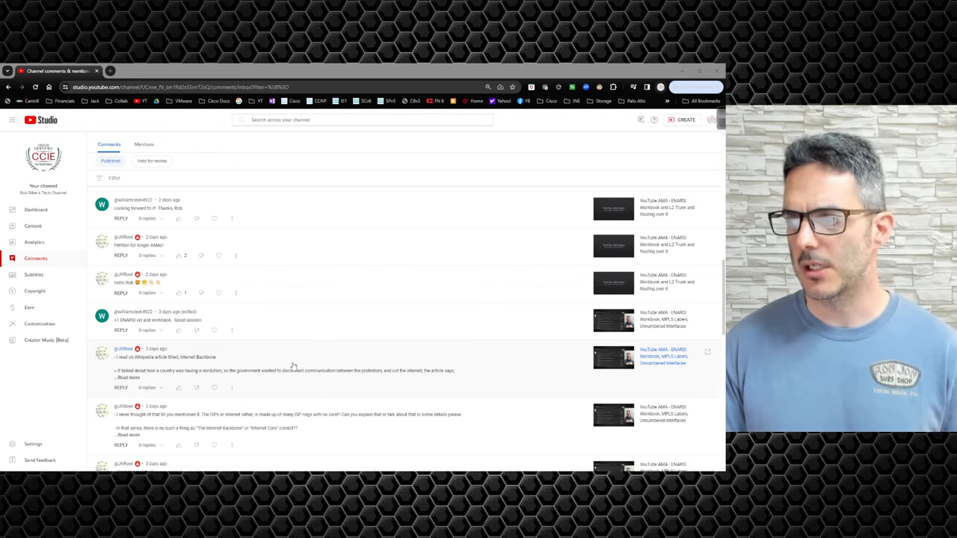
scroll(up, 3)
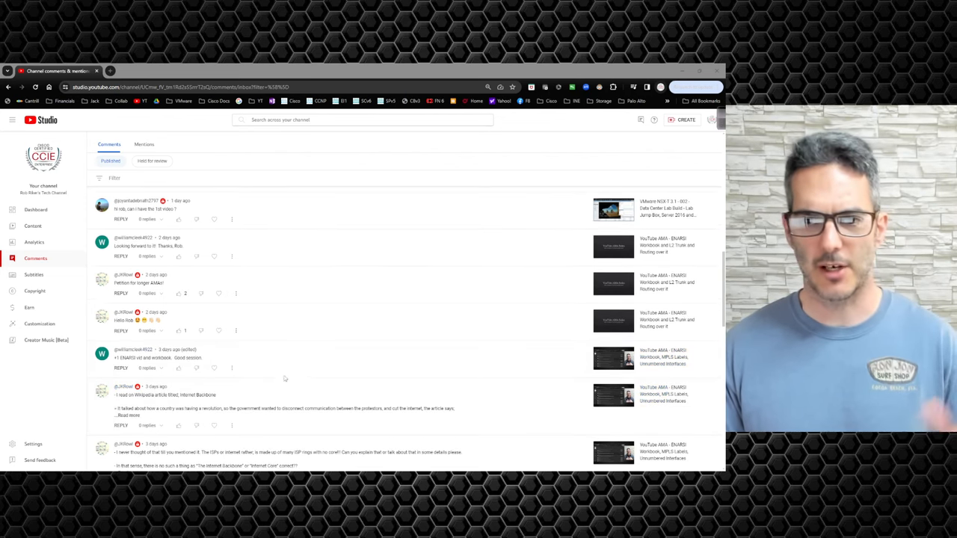
scroll(up, 3)
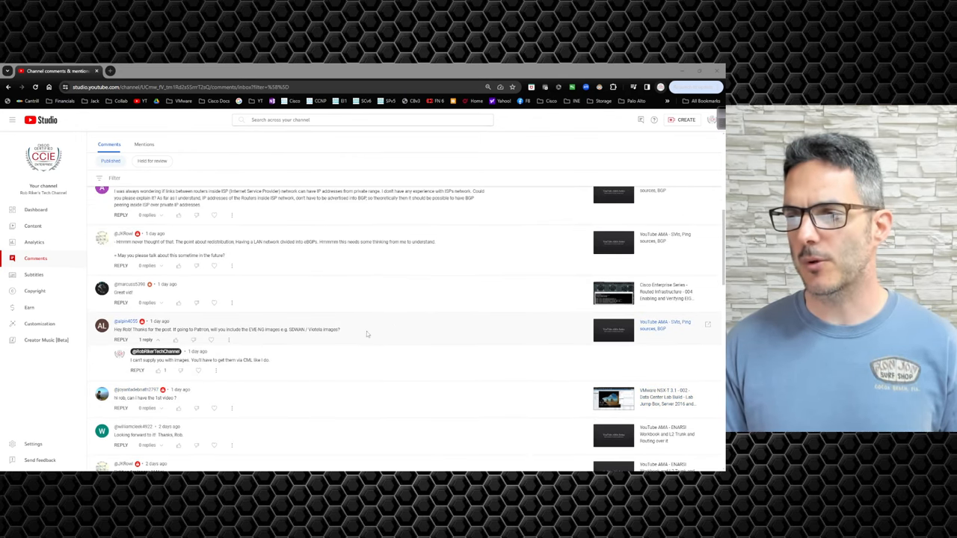
mouse_move(237, 338)
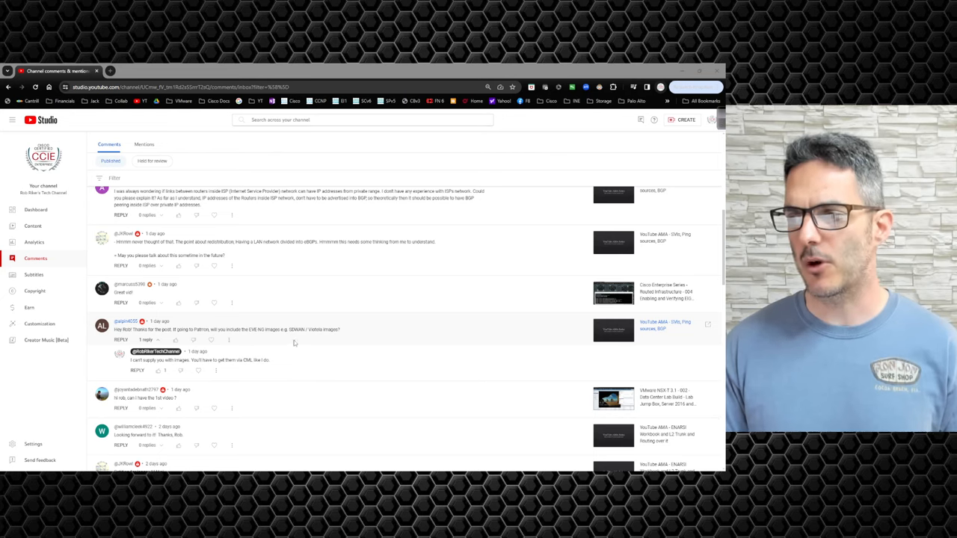
mouse_move(281, 347)
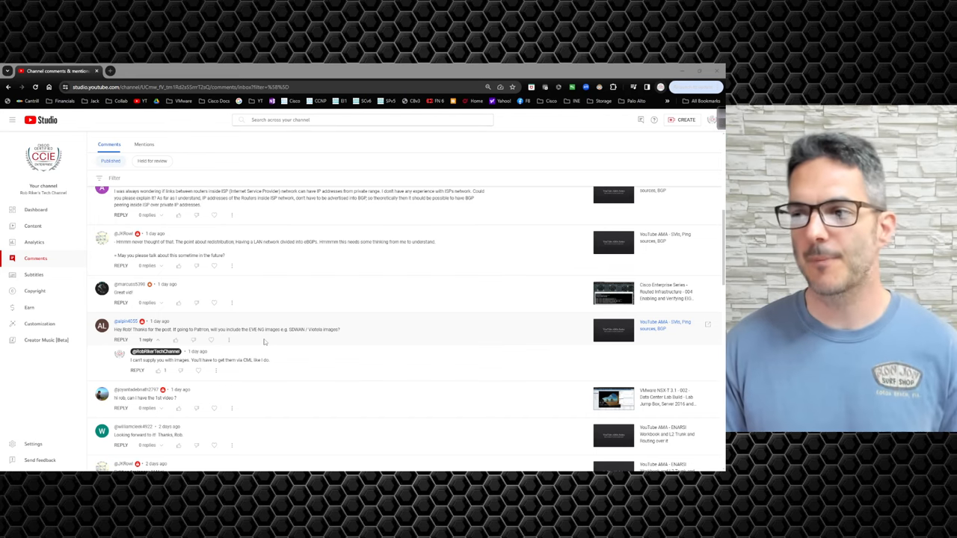
mouse_move(351, 363)
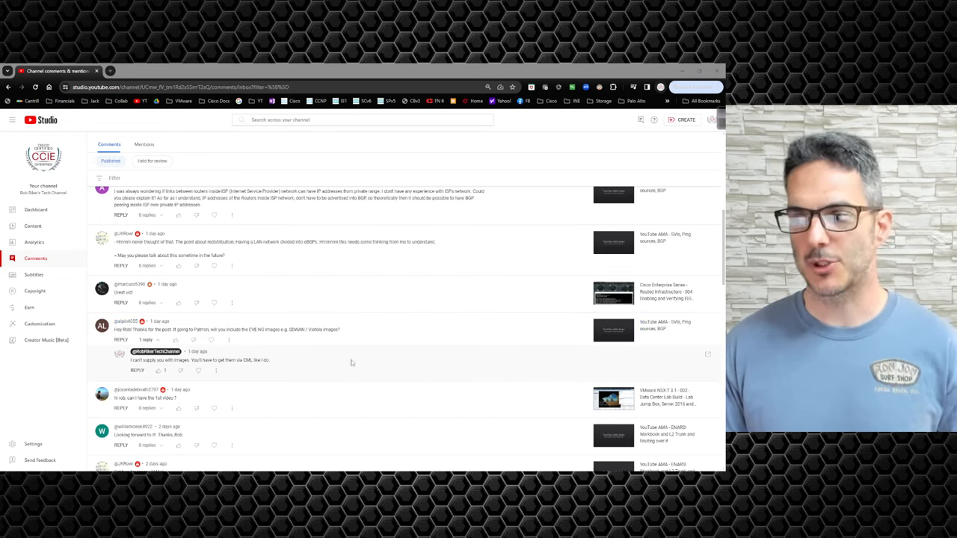
mouse_move(353, 364)
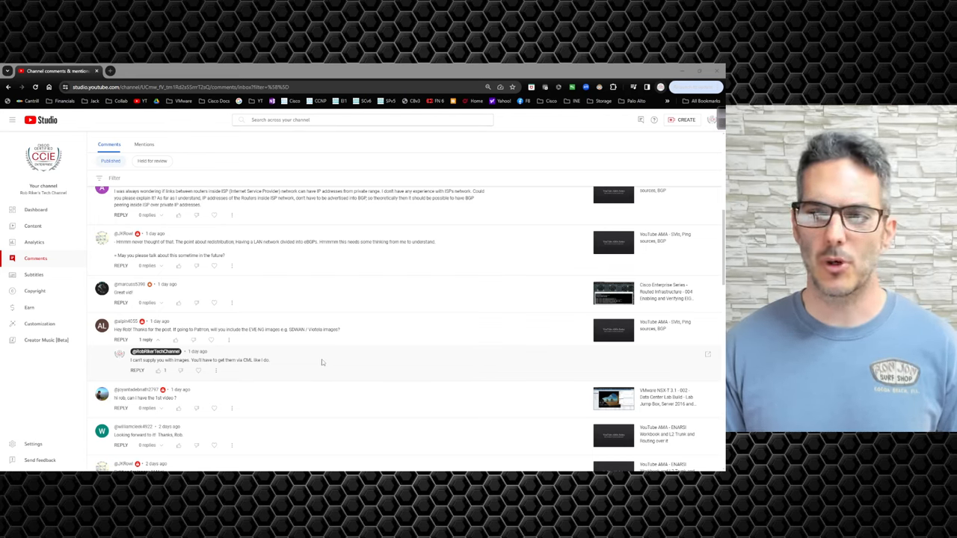
mouse_move(320, 359)
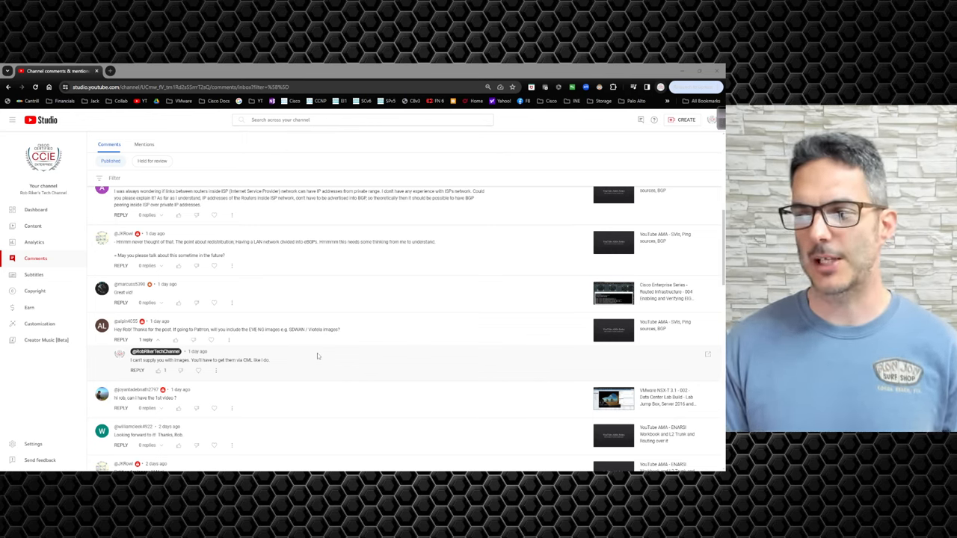
mouse_move(301, 354)
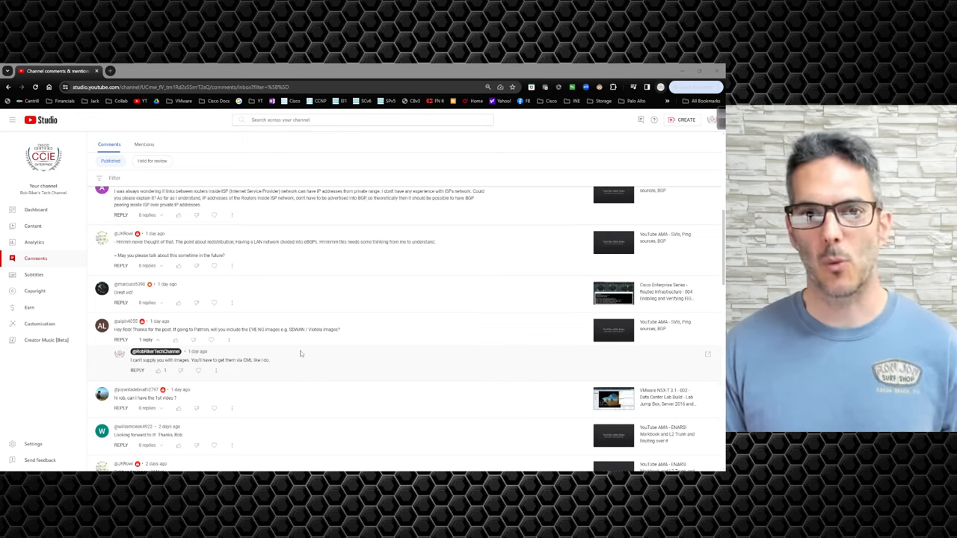
scroll(down, 3)
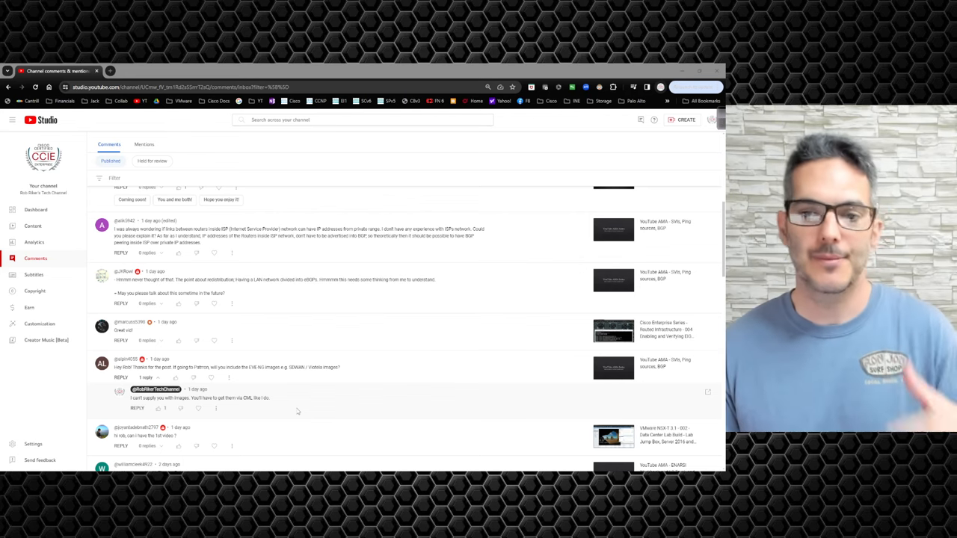
mouse_move(335, 400)
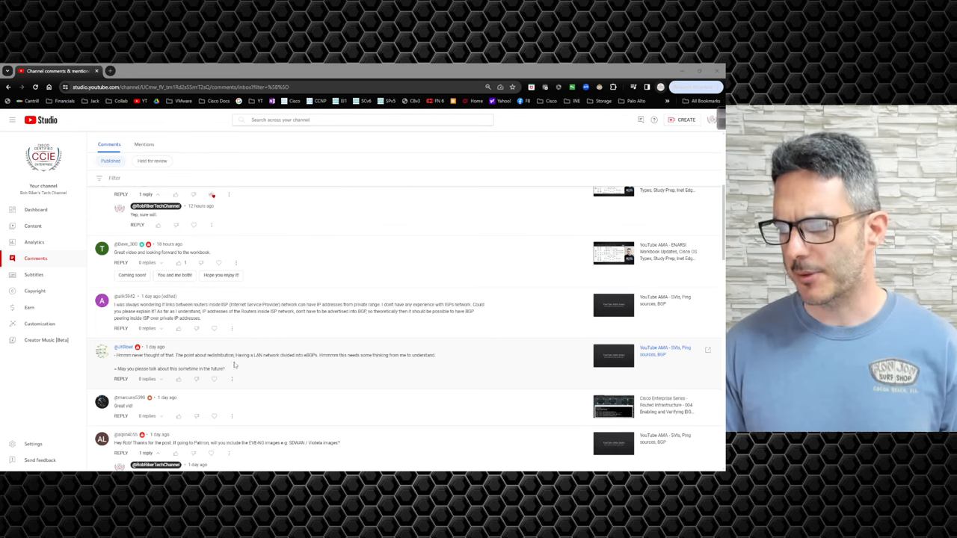
mouse_move(302, 363)
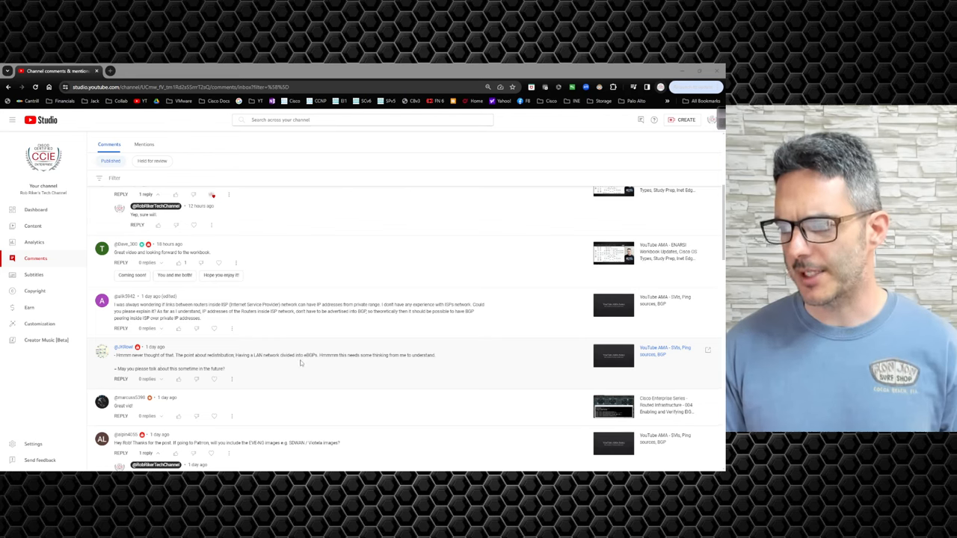
mouse_move(318, 365)
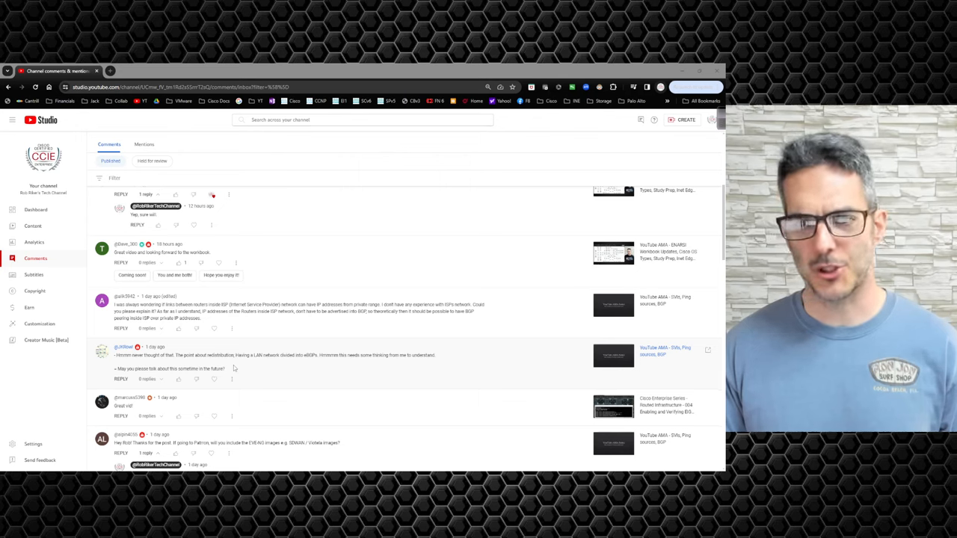
mouse_move(275, 376)
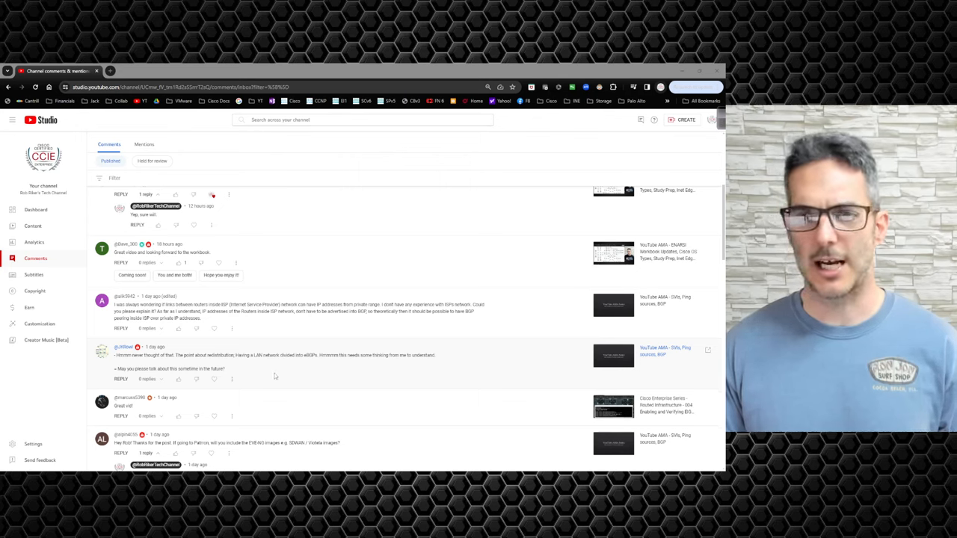
mouse_move(274, 371)
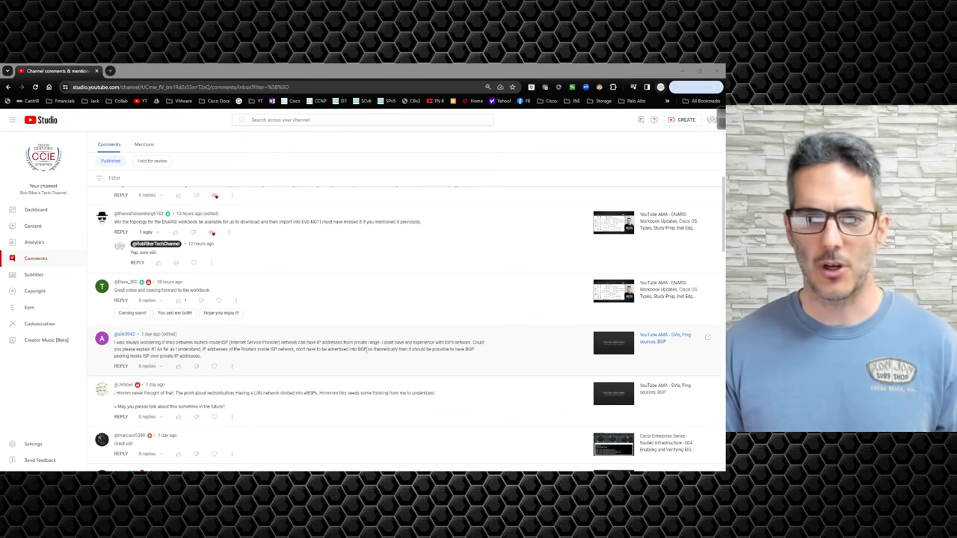
mouse_move(347, 359)
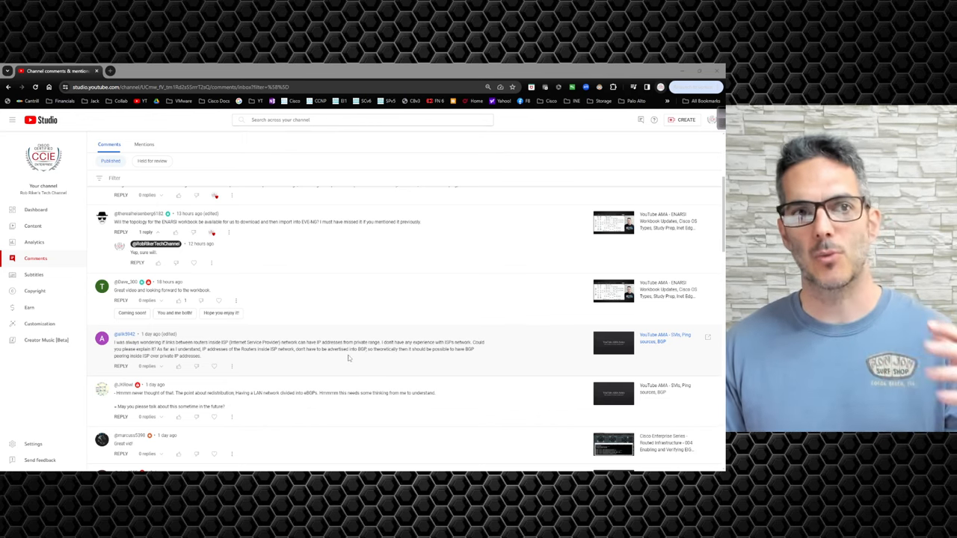
mouse_move(340, 338)
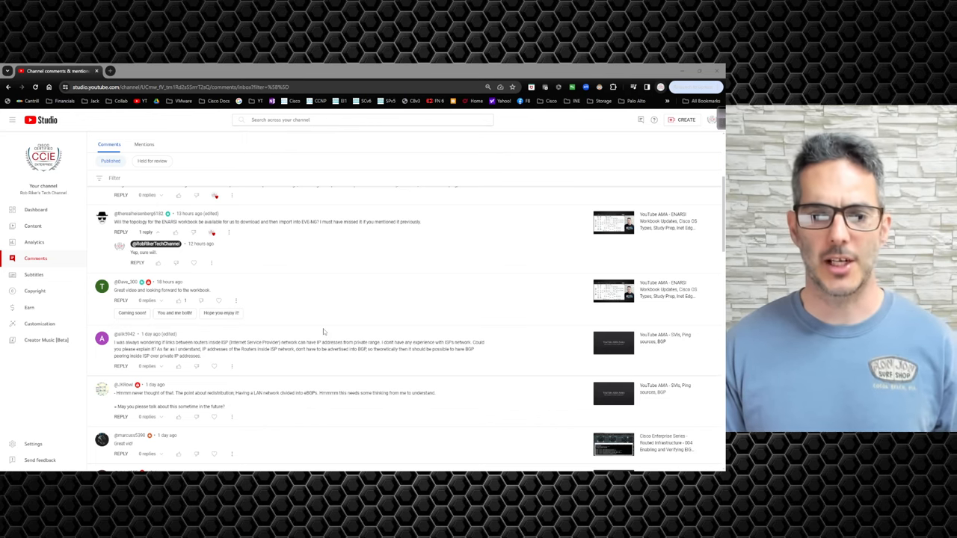
scroll(up, 3)
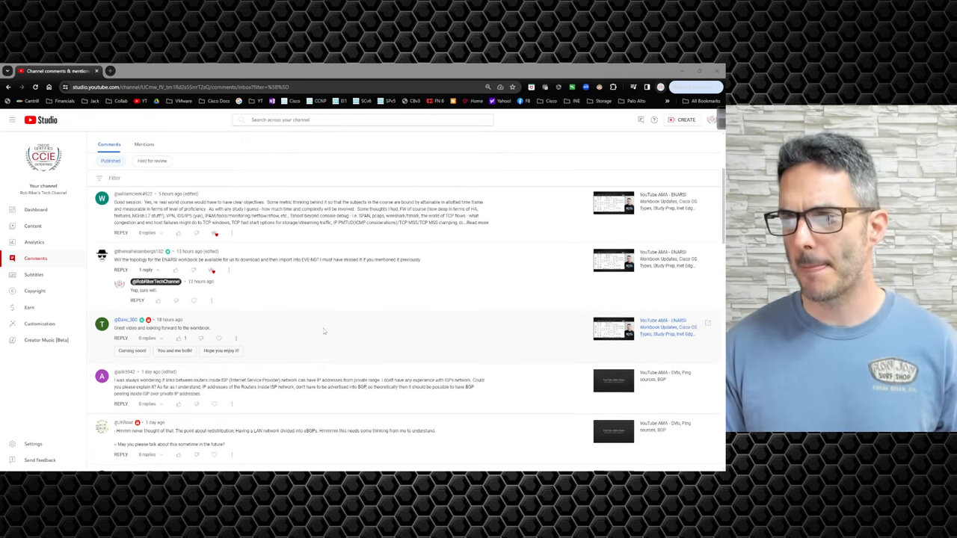
mouse_move(302, 331)
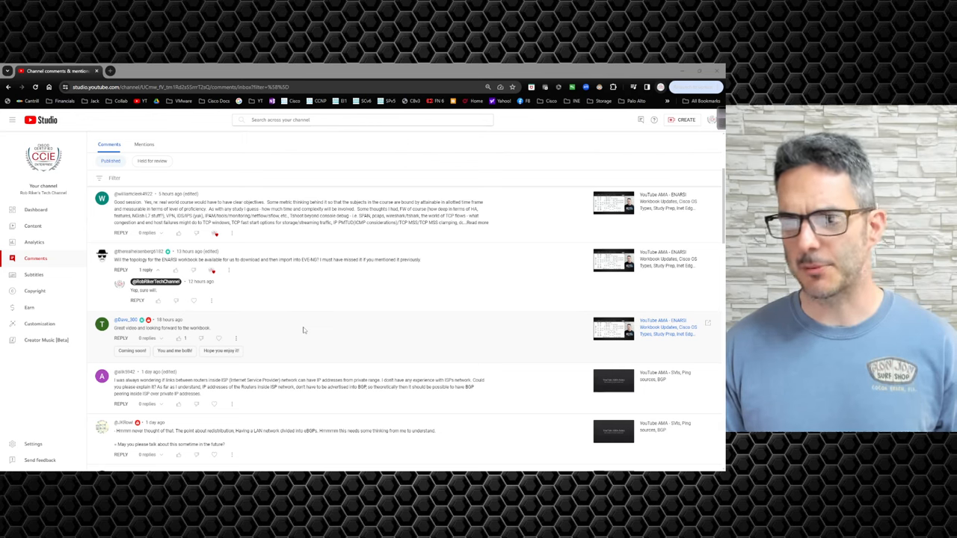
mouse_move(286, 321)
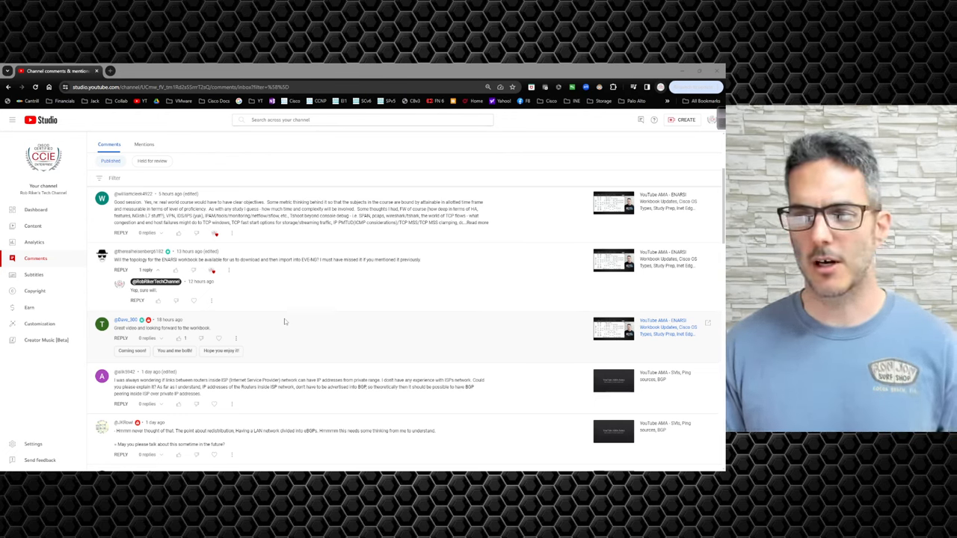
scroll(up, 3)
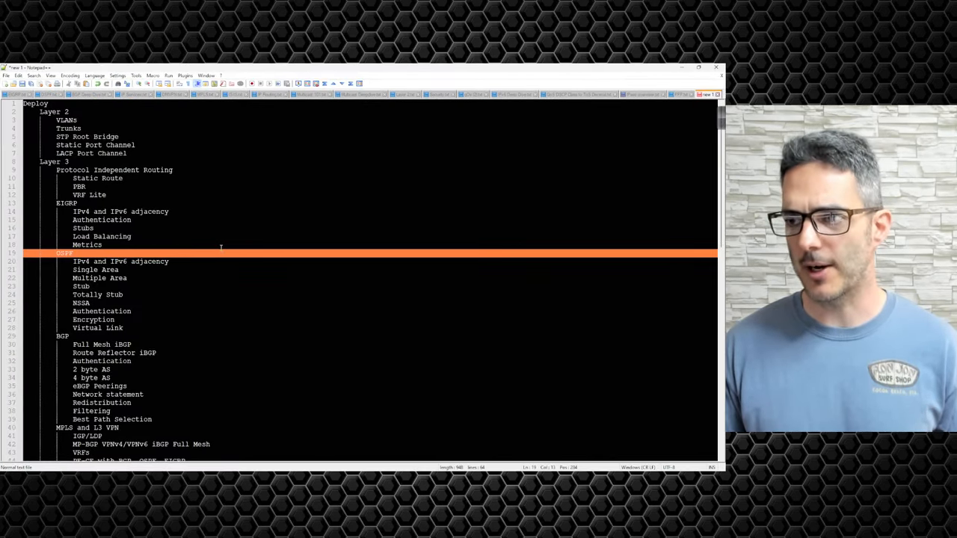
Scroll the outline once before switching back to the YouTube Studio Comments tab.
scroll(down, 3)
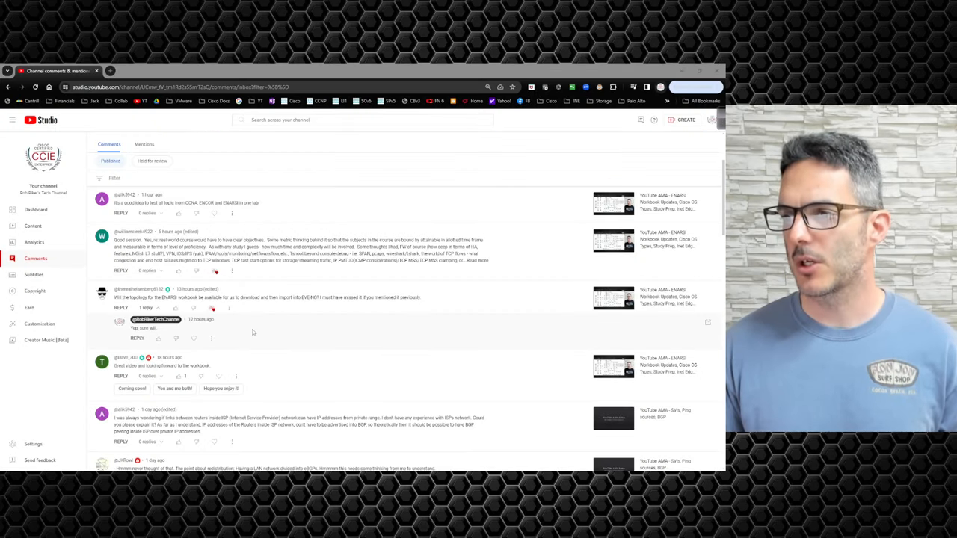
scroll(up, 3)
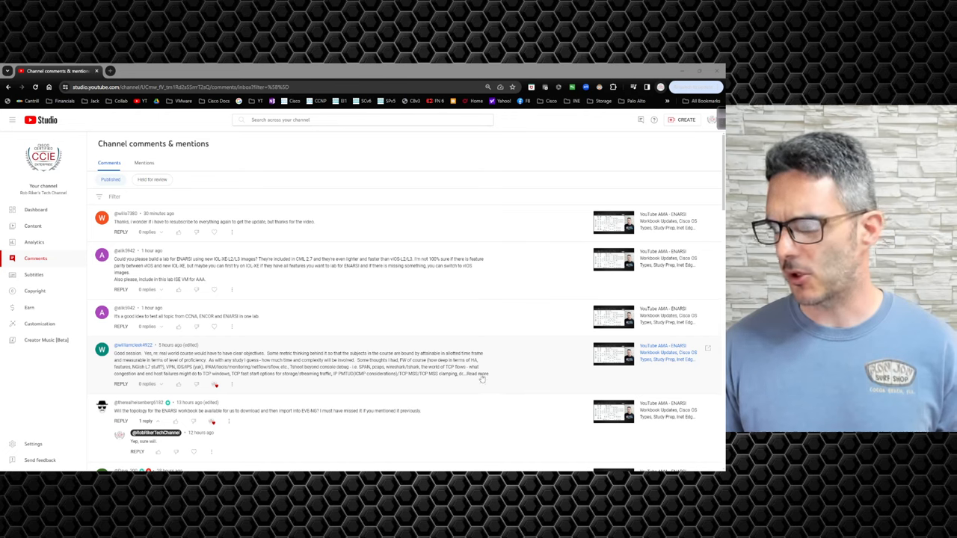
click(480, 374)
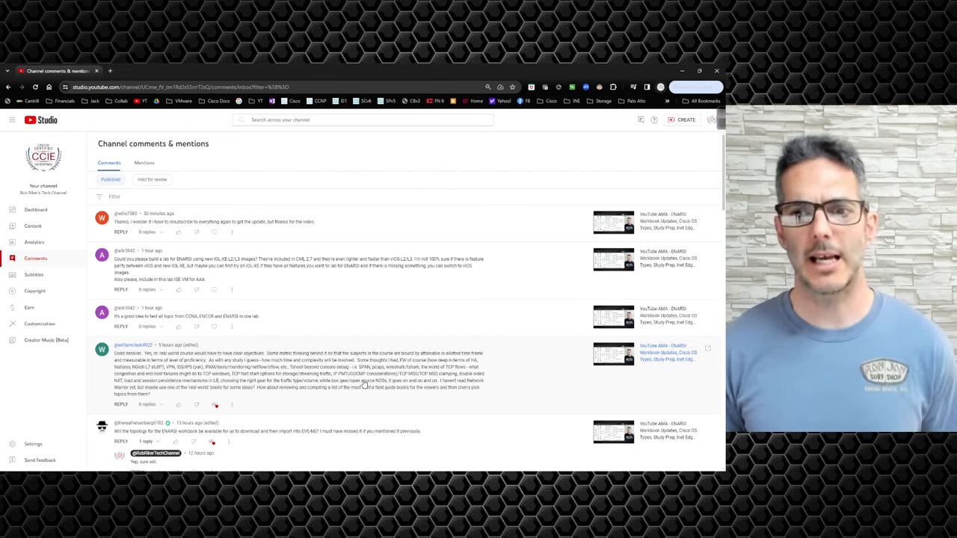
mouse_move(436, 336)
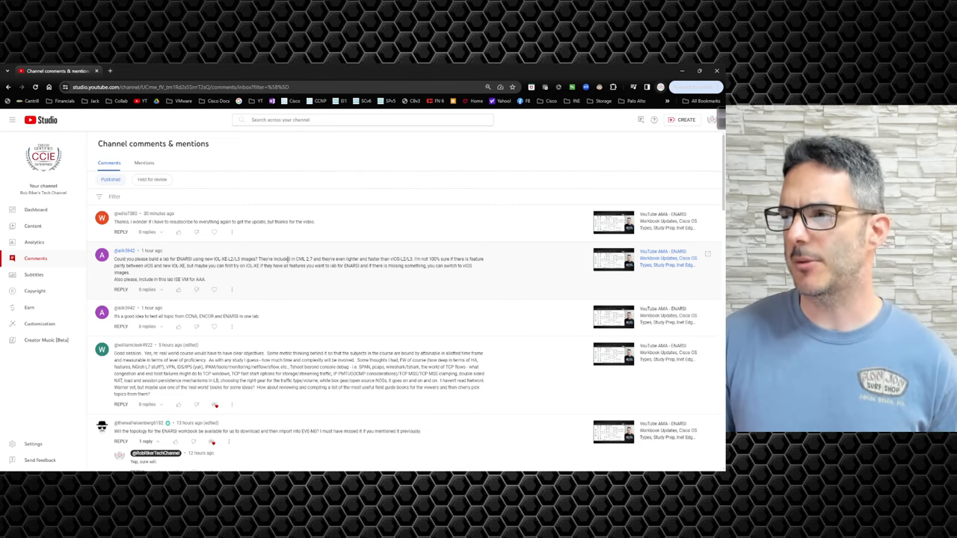
mouse_move(293, 286)
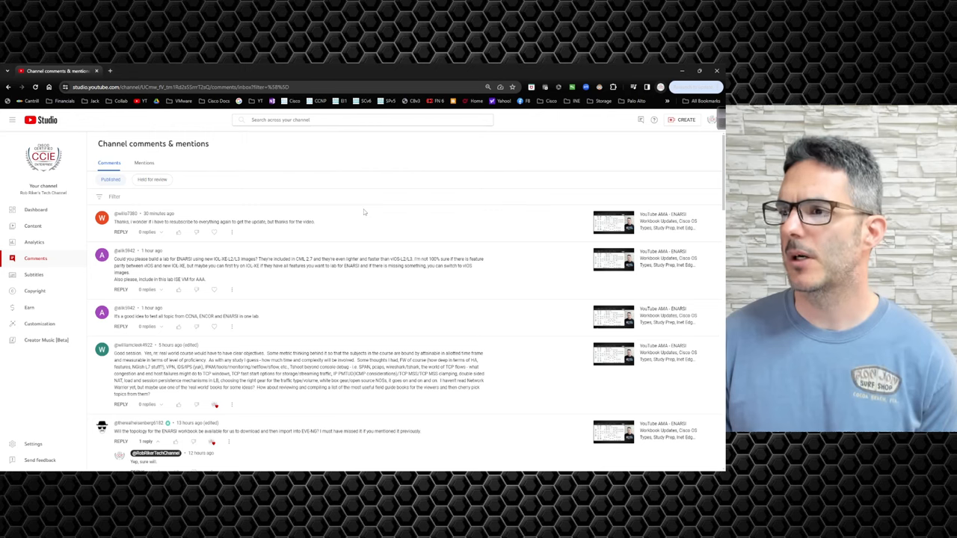
mouse_move(338, 210)
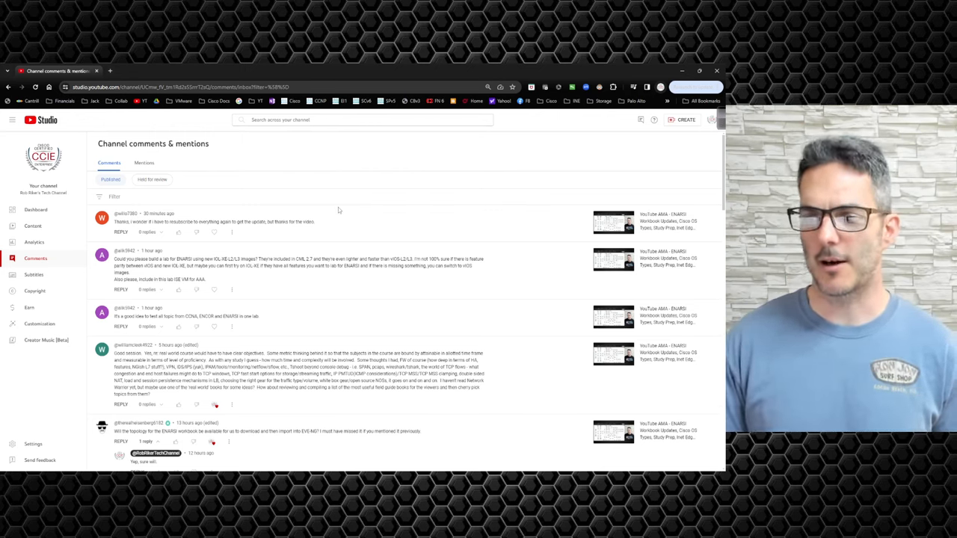